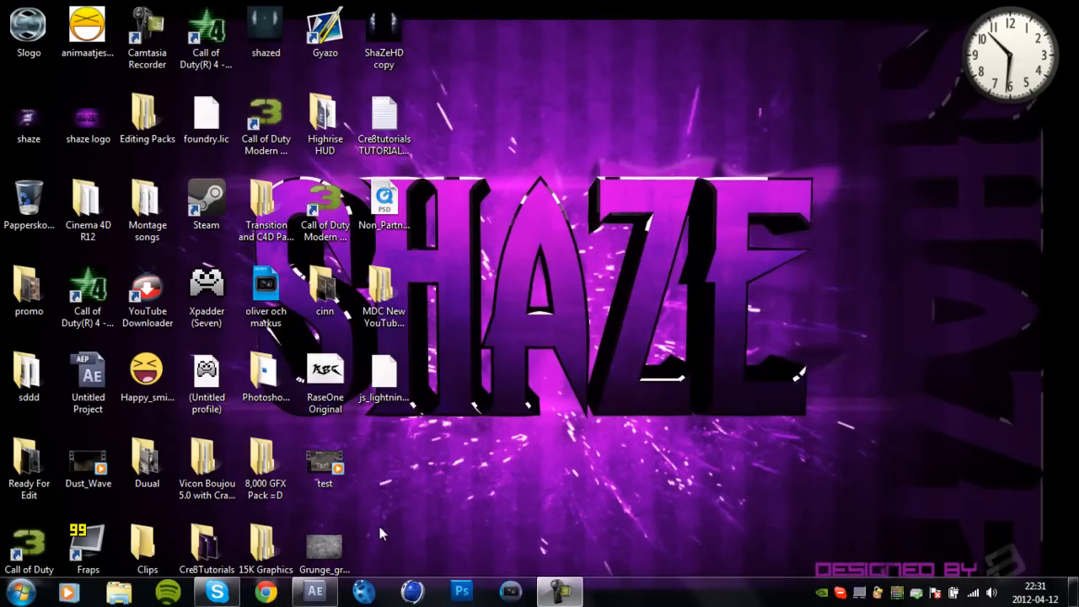
# Step: Switch to the open After Effects project with the noscope transition composition
pyautogui.click(313, 592)
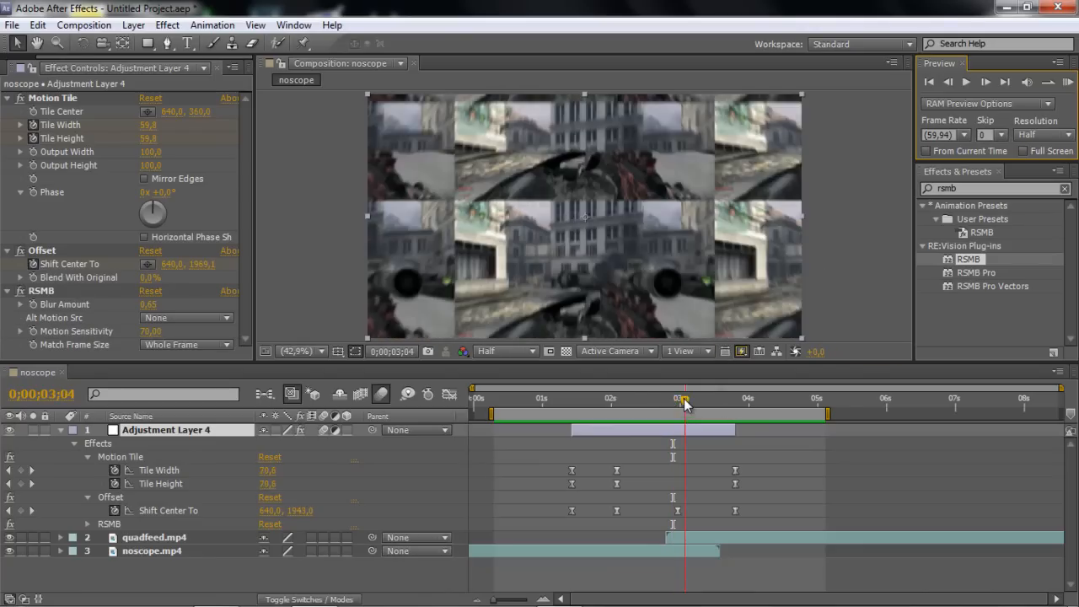
pyautogui.click(572, 420)
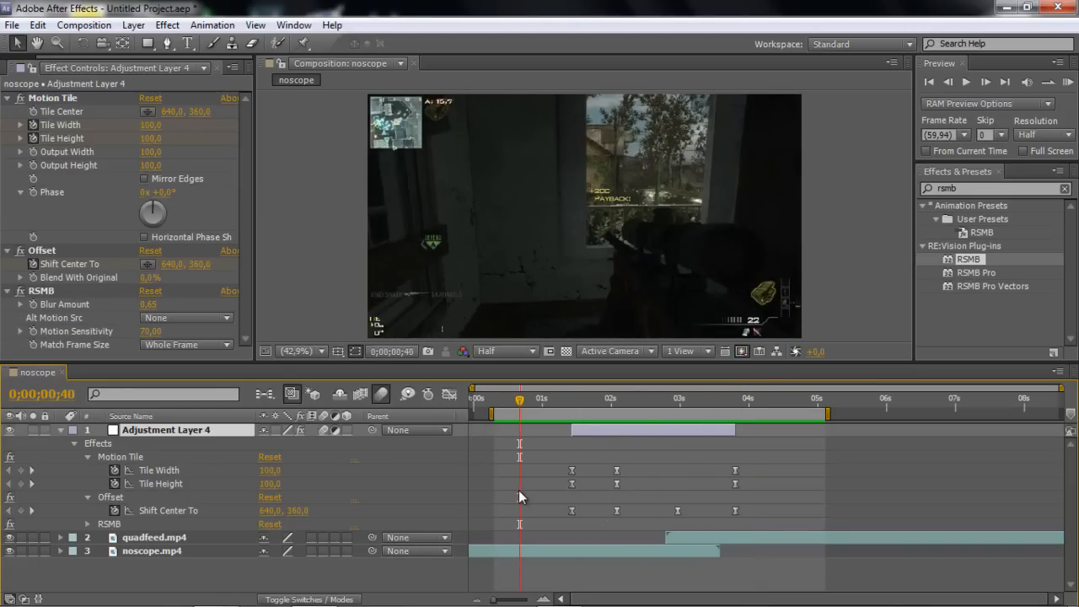
pyautogui.moveTo(519, 401); pyautogui.dragTo(494, 401)
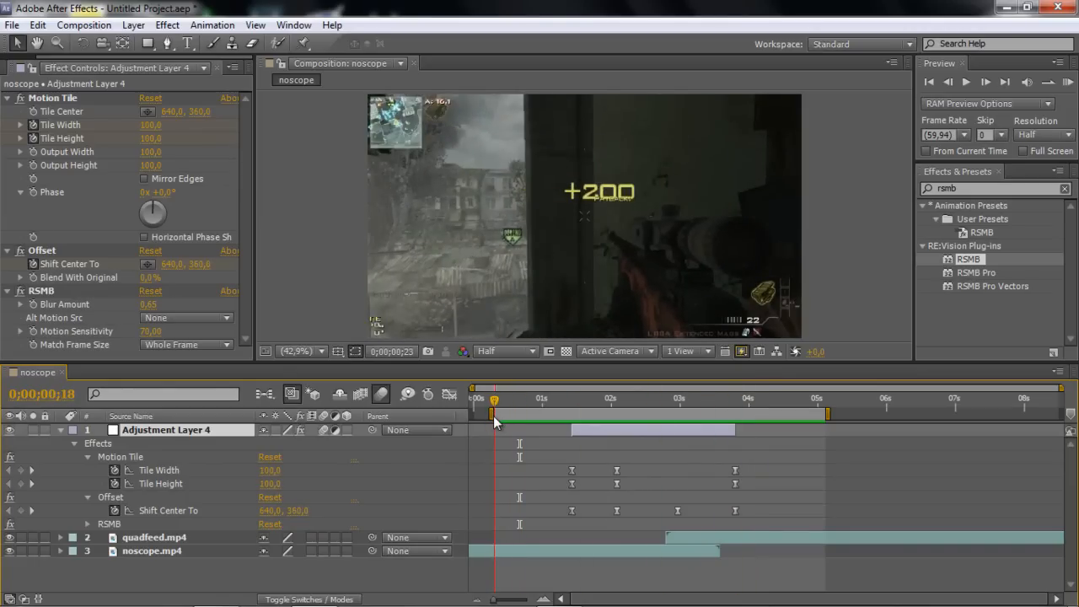
pyautogui.click(571, 398)
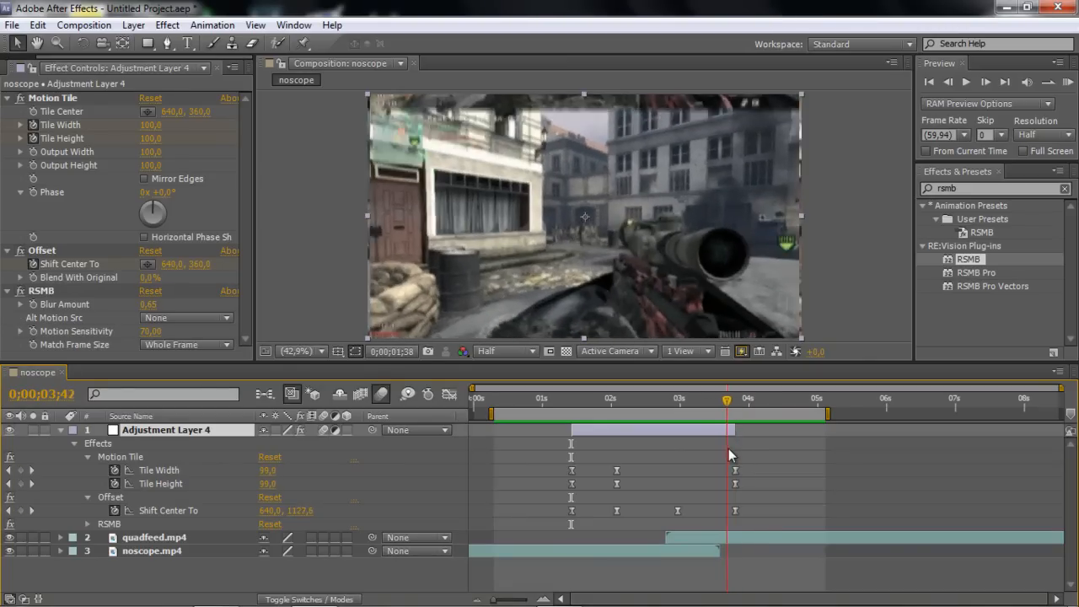
pyautogui.click(746, 398)
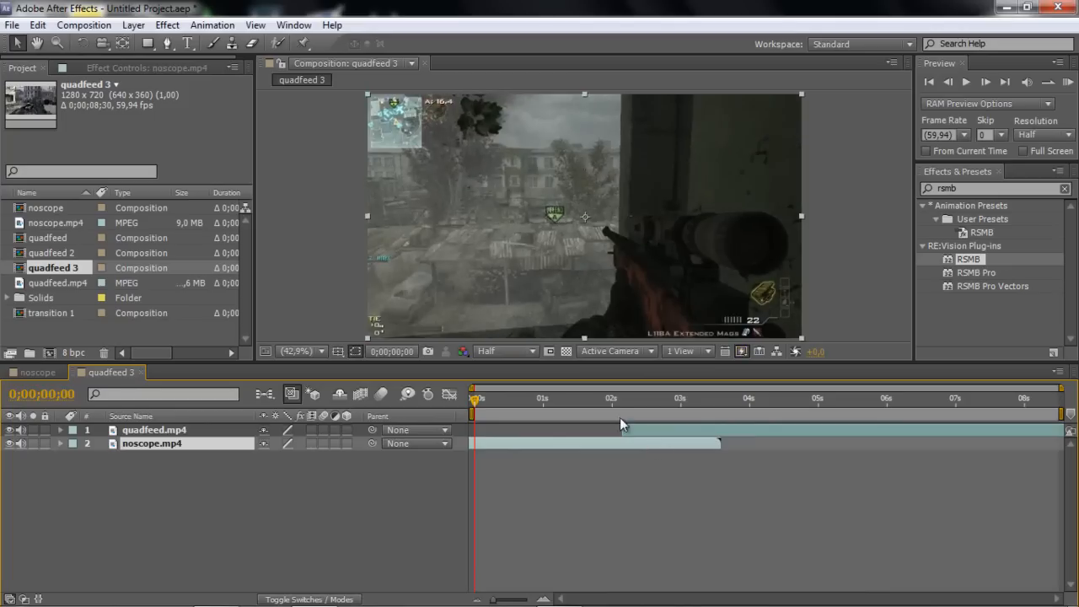
# Step: Place the playhead where quadfeed.mp4 starts and add a new adjustment layer
pyautogui.click(624, 398)
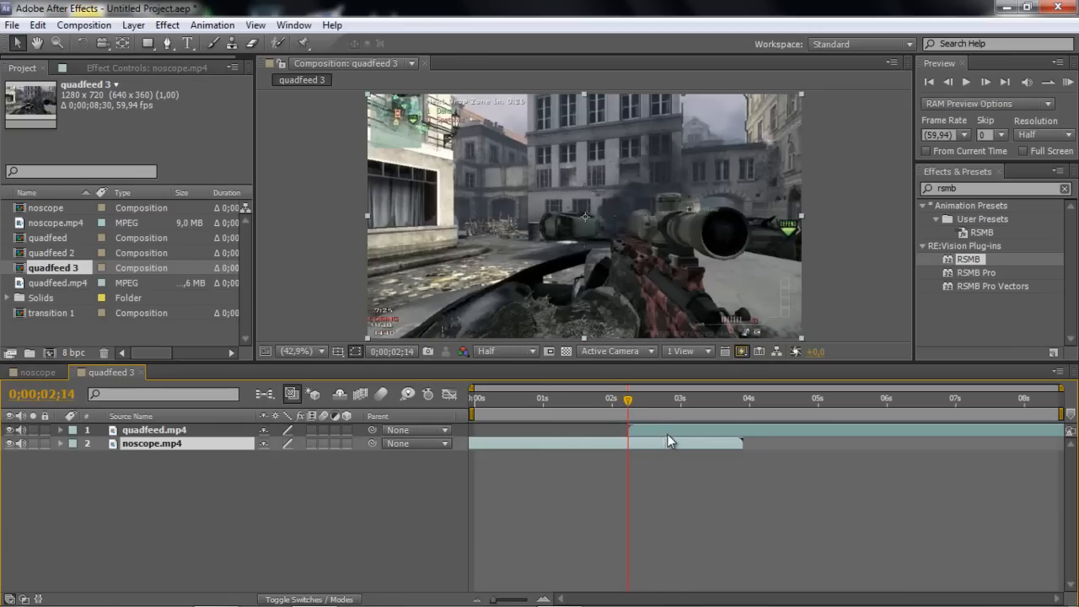
pyautogui.click(643, 398)
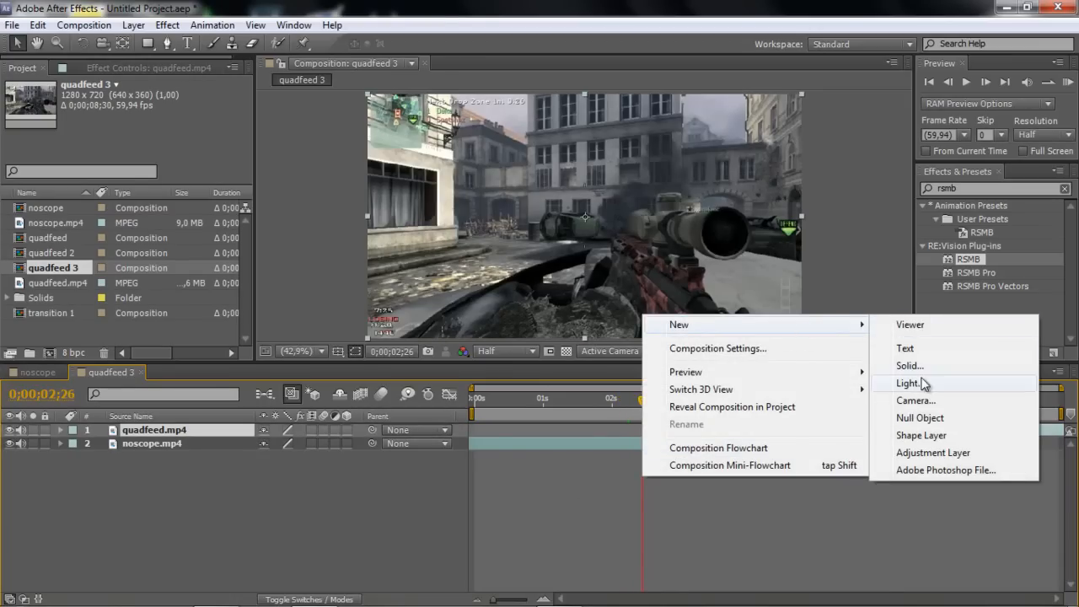
pyautogui.click(933, 452)
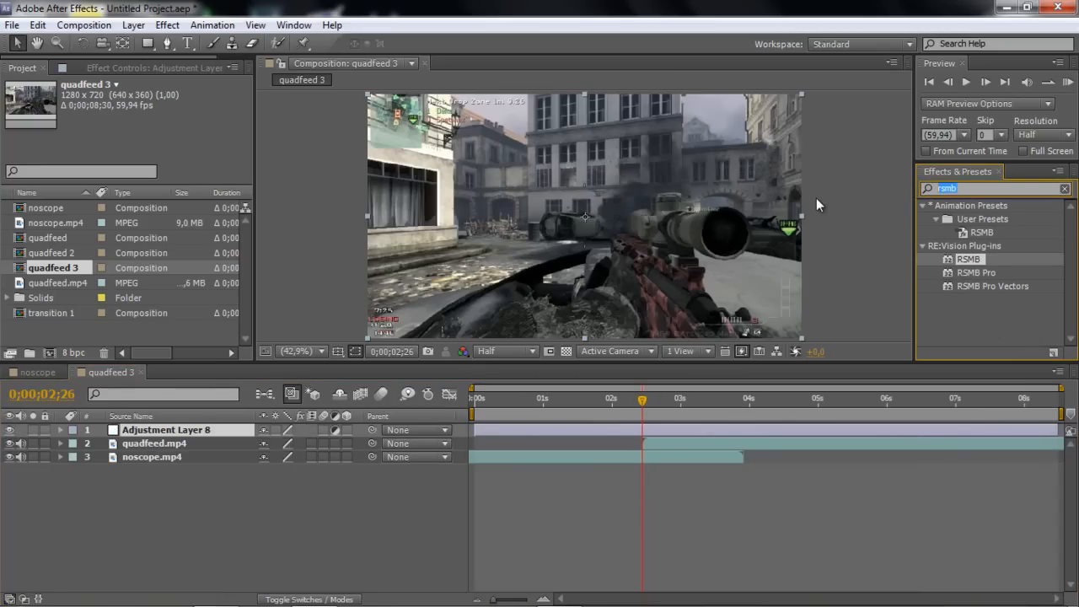
# Step: Apply the Offset and Motion Tile effects to the adjustment layer
pyautogui.write('offse')
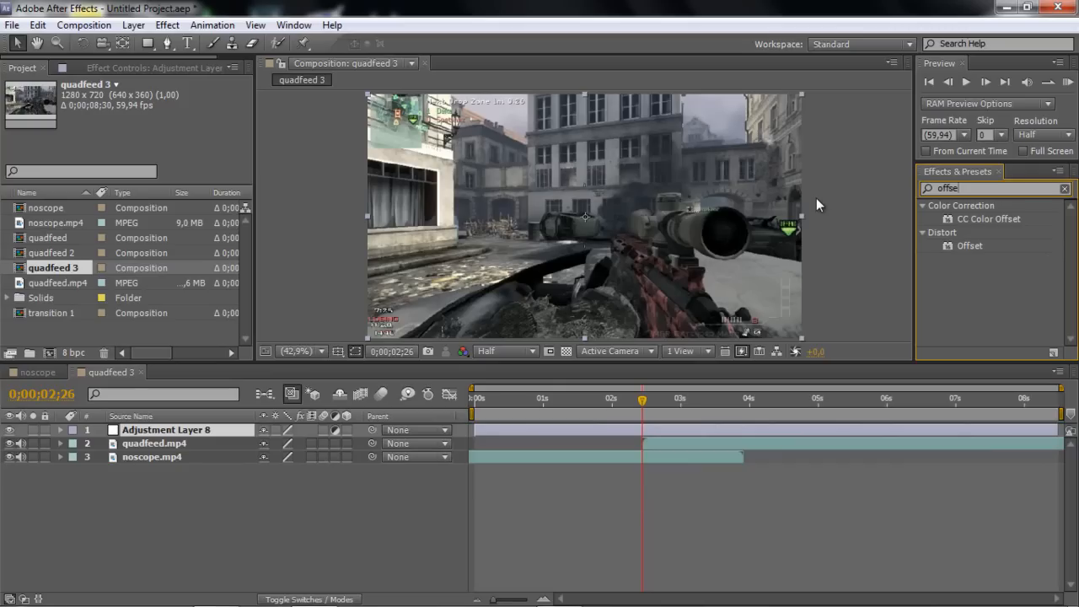
pyautogui.moveTo(955, 251)
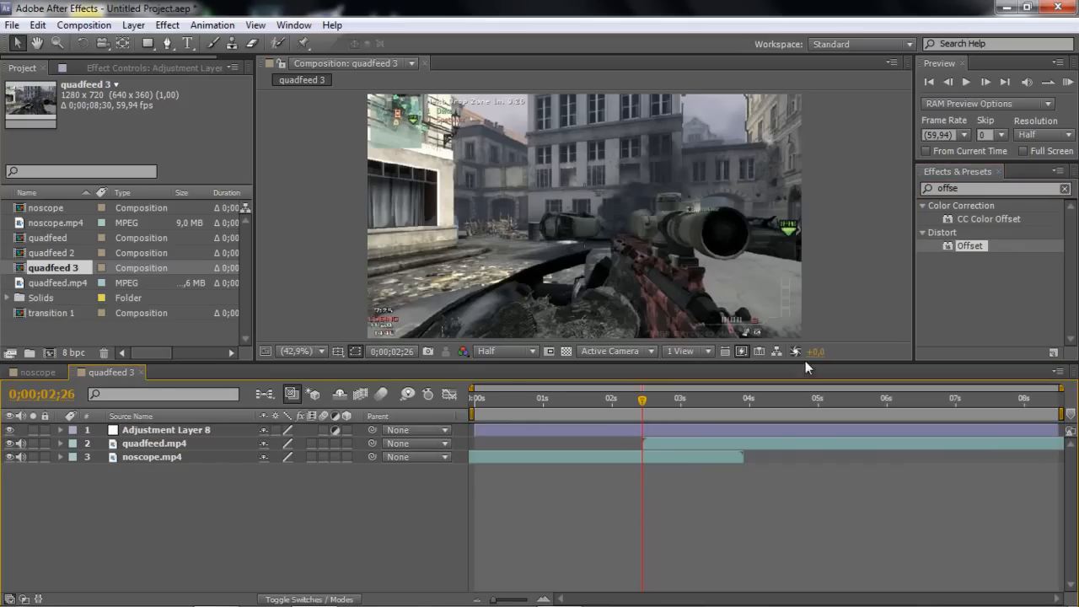
pyautogui.click(166, 430)
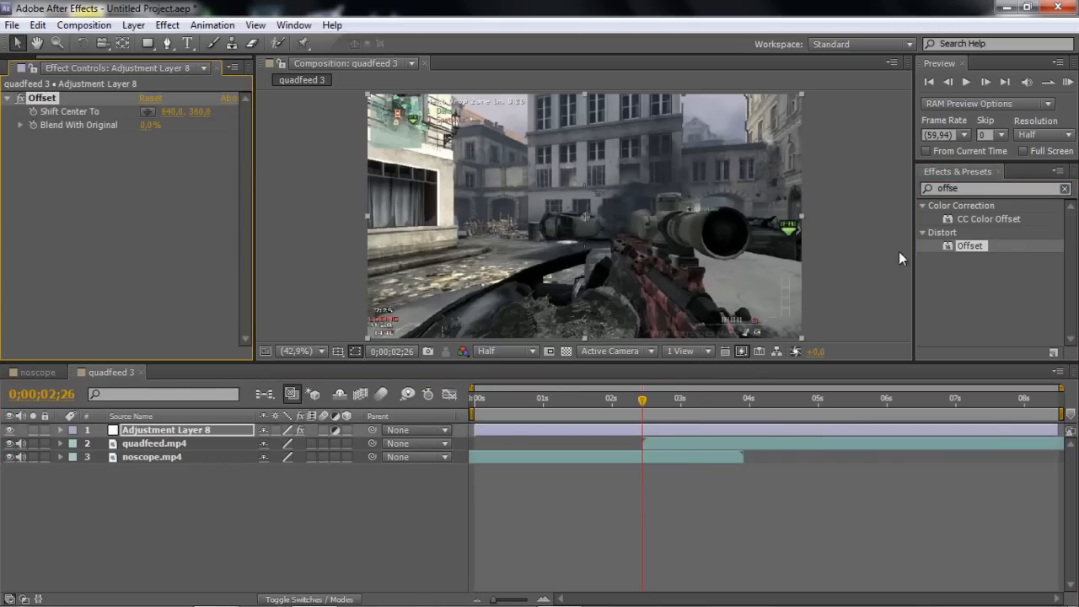
pyautogui.click(1062, 188)
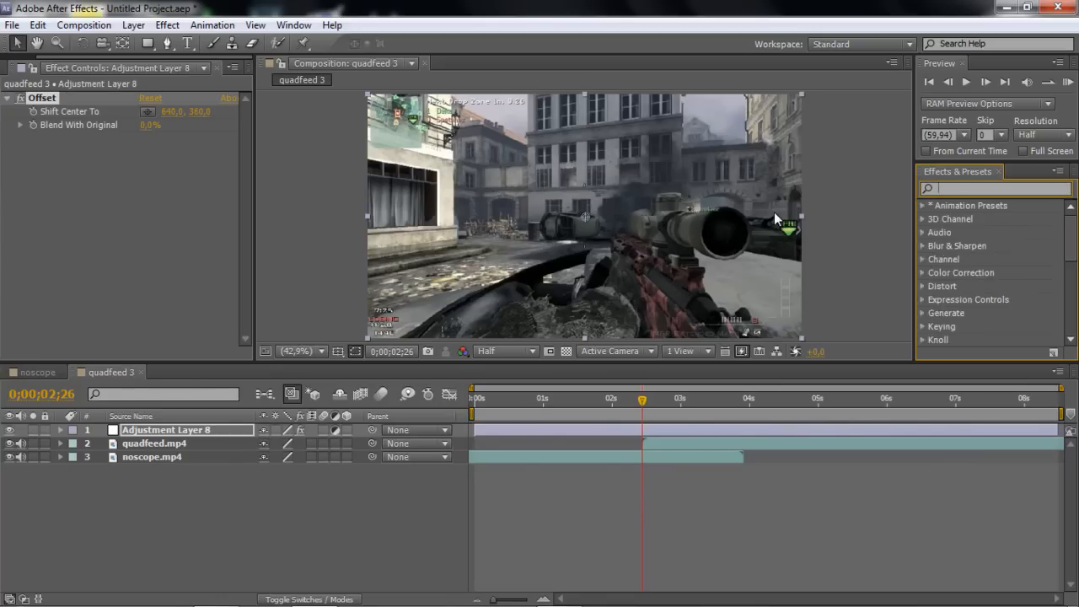
pyautogui.write('motion')
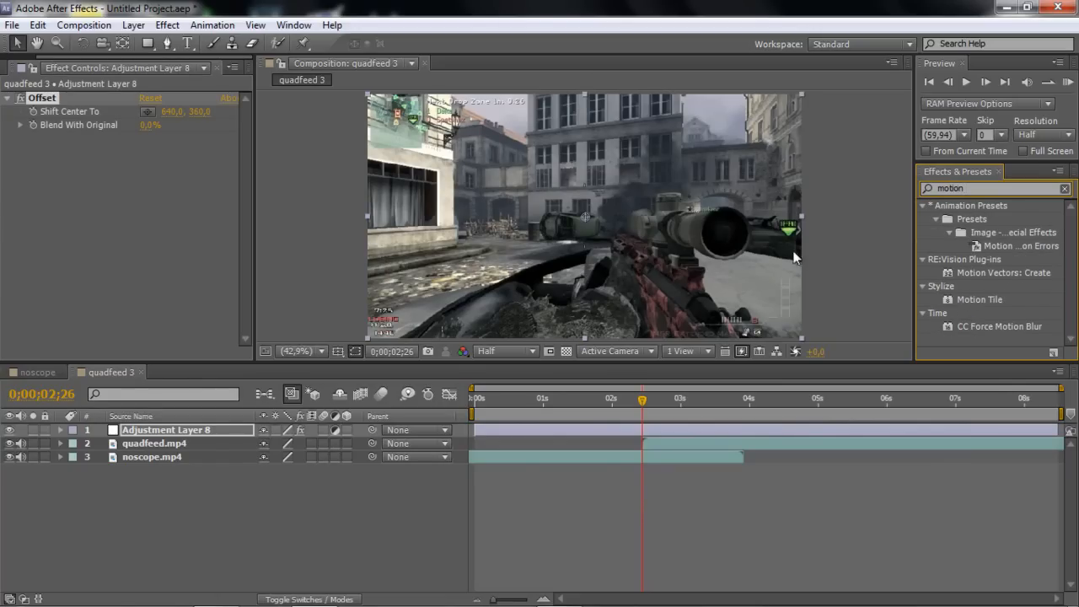
pyautogui.moveTo(922, 286)
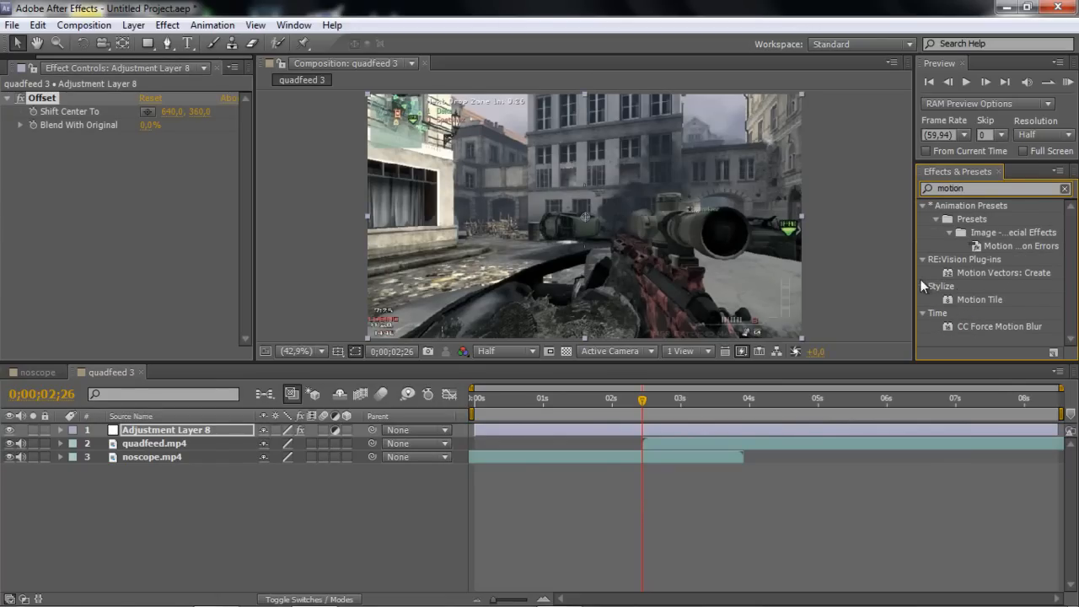
pyautogui.doubleClick(979, 299)
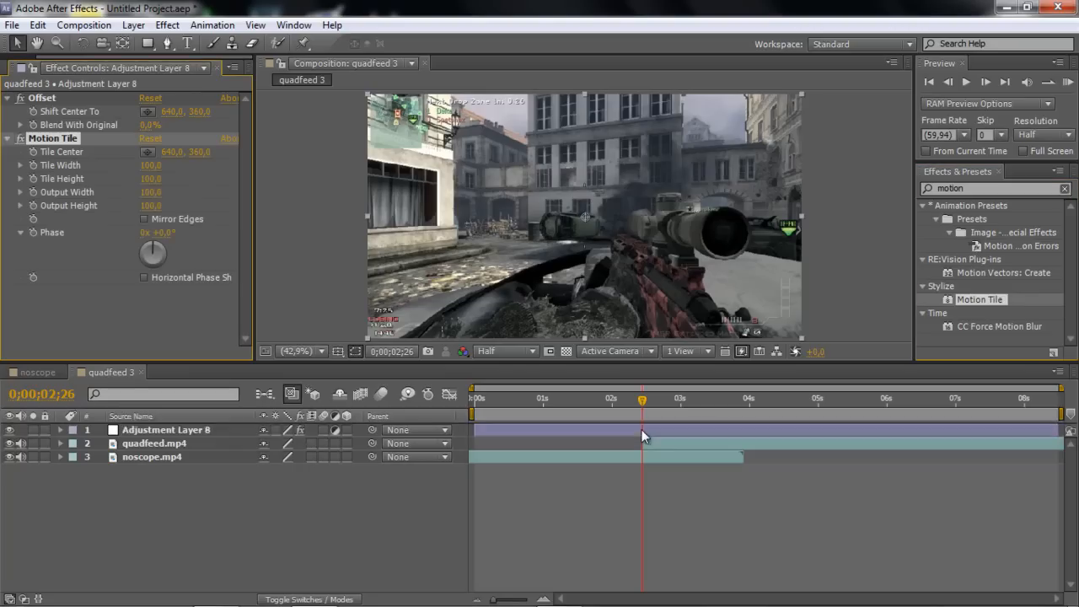
# Step: Review the cut from noscope.mp4 to quadfeed.mp4 and select the adjustment layer
pyautogui.click(165, 430)
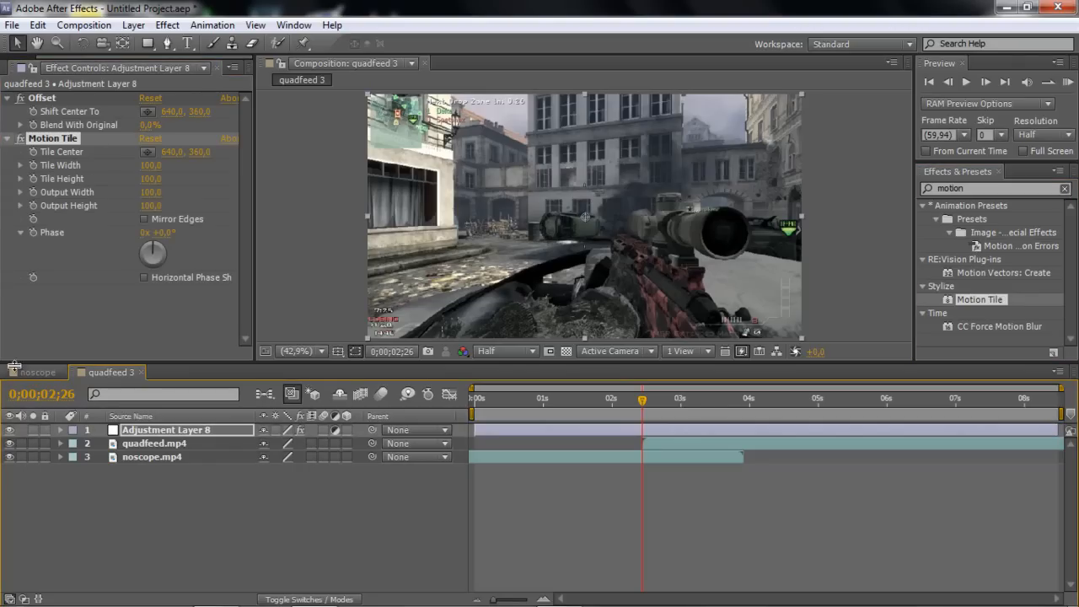
pyautogui.moveTo(588, 411)
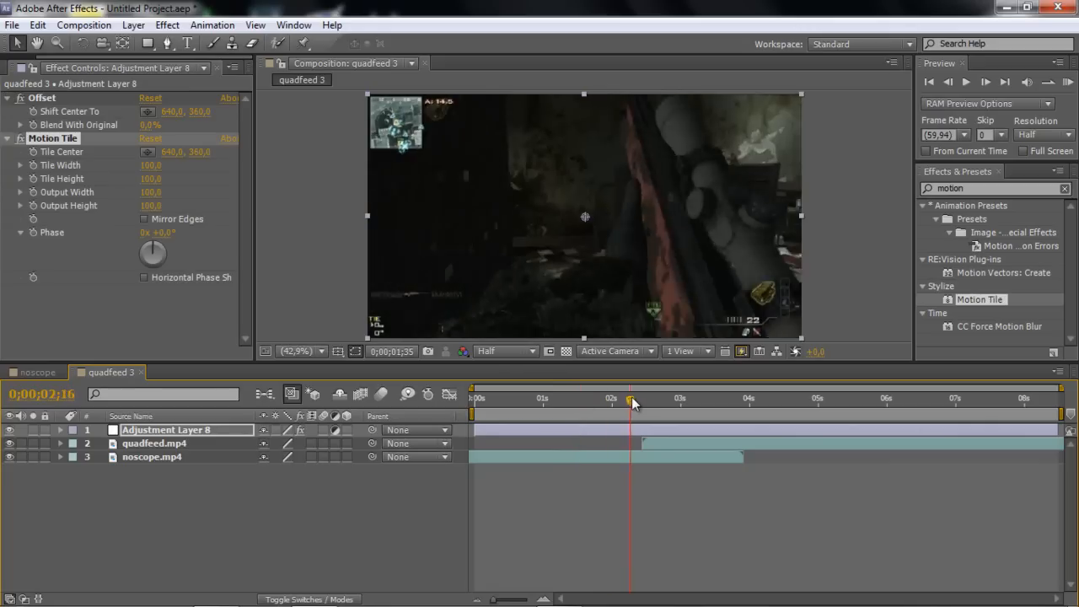
pyautogui.moveTo(630, 403); pyautogui.dragTo(641, 403)
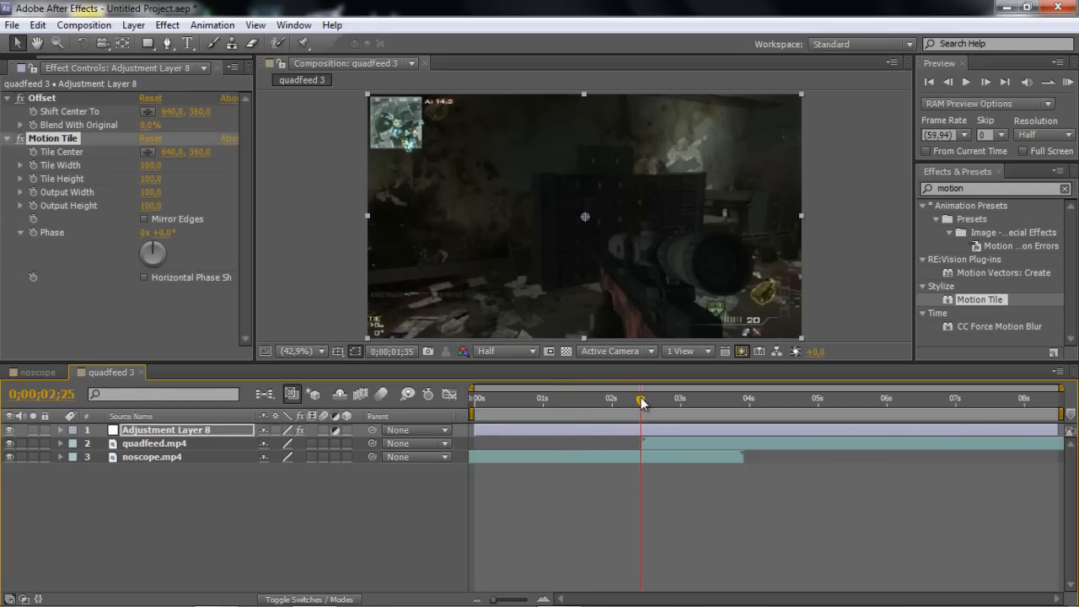
pyautogui.click(151, 457)
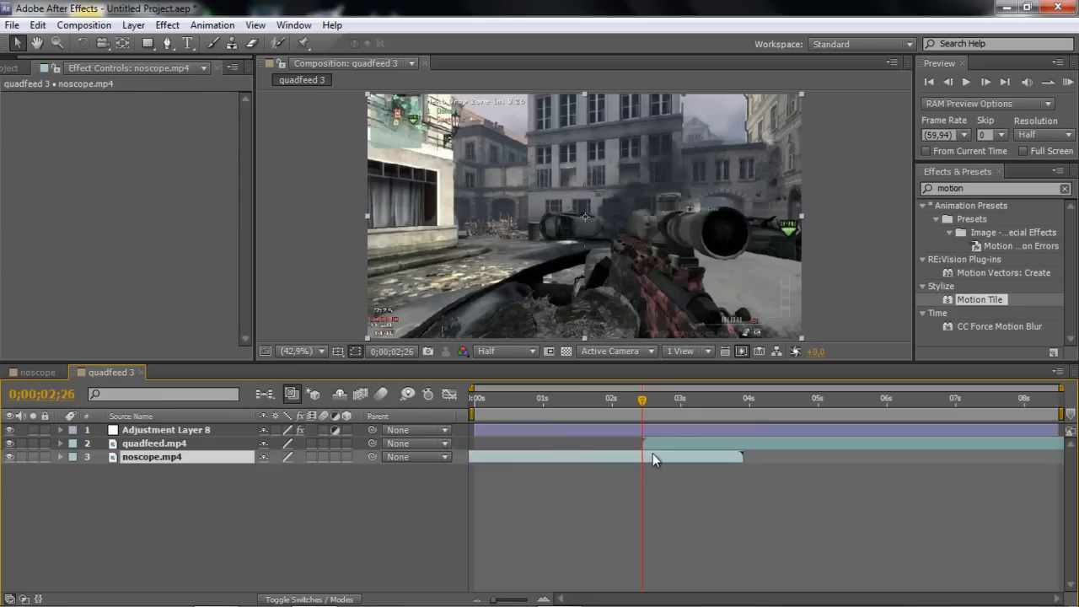
pyautogui.click(155, 442)
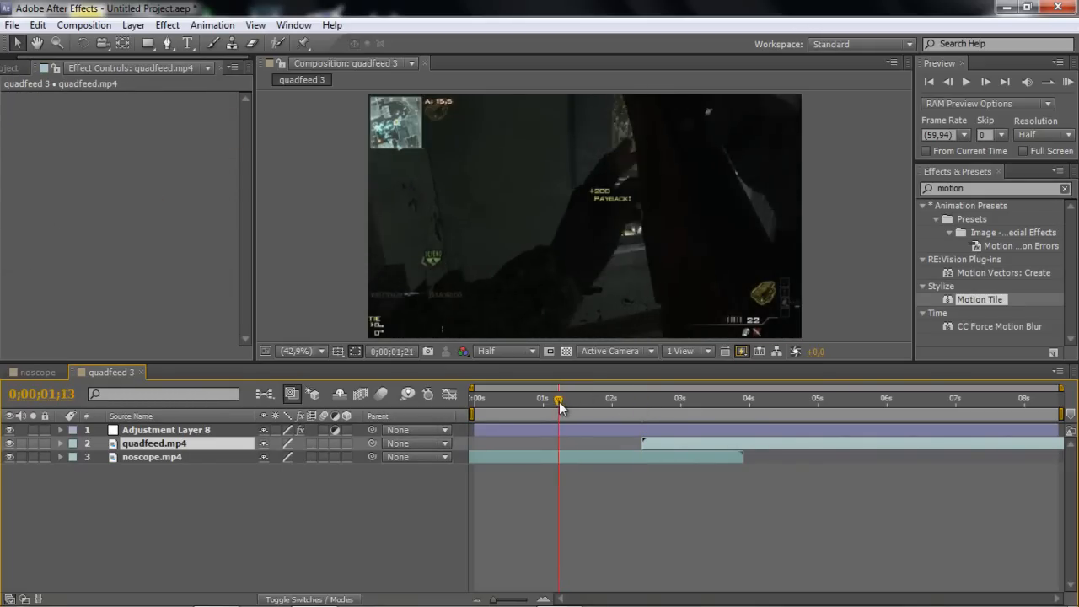
pyautogui.moveTo(558, 398); pyautogui.dragTo(562, 398)
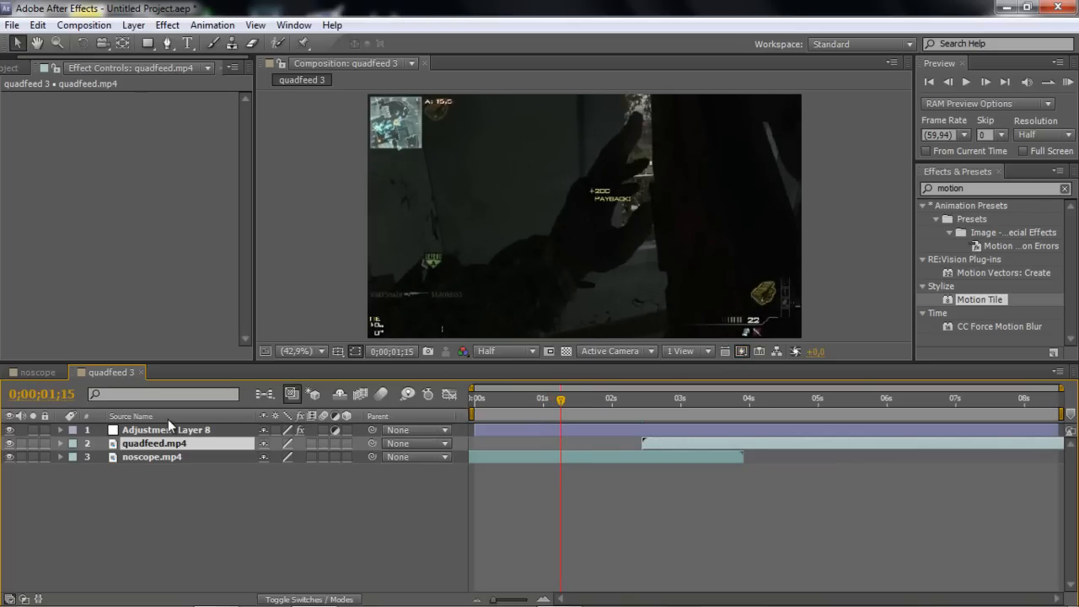
pyautogui.click(165, 429)
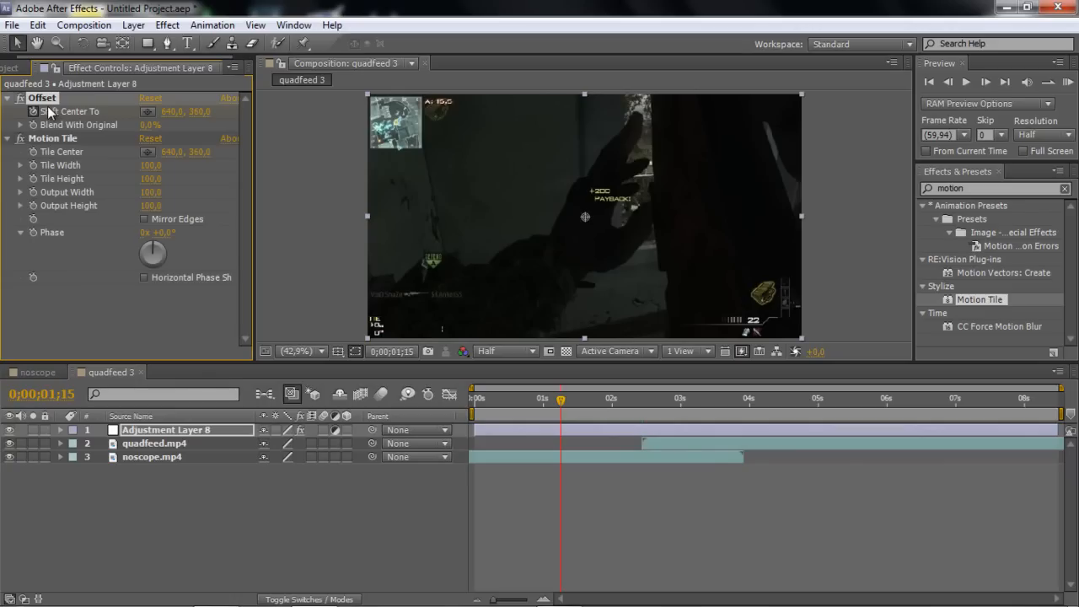
pyautogui.moveTo(87, 119)
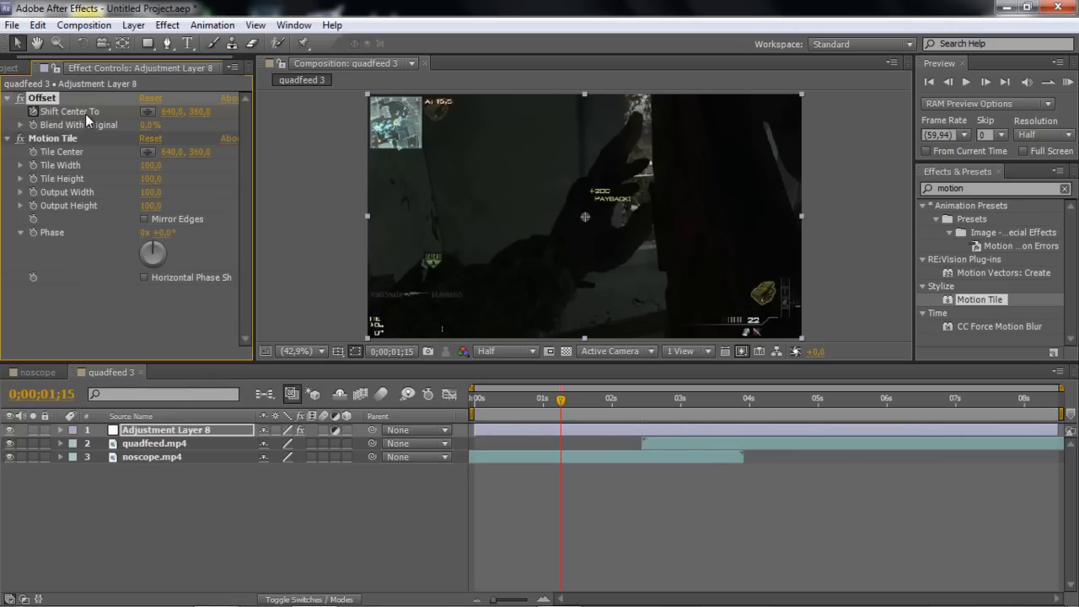
pyautogui.moveTo(48, 144)
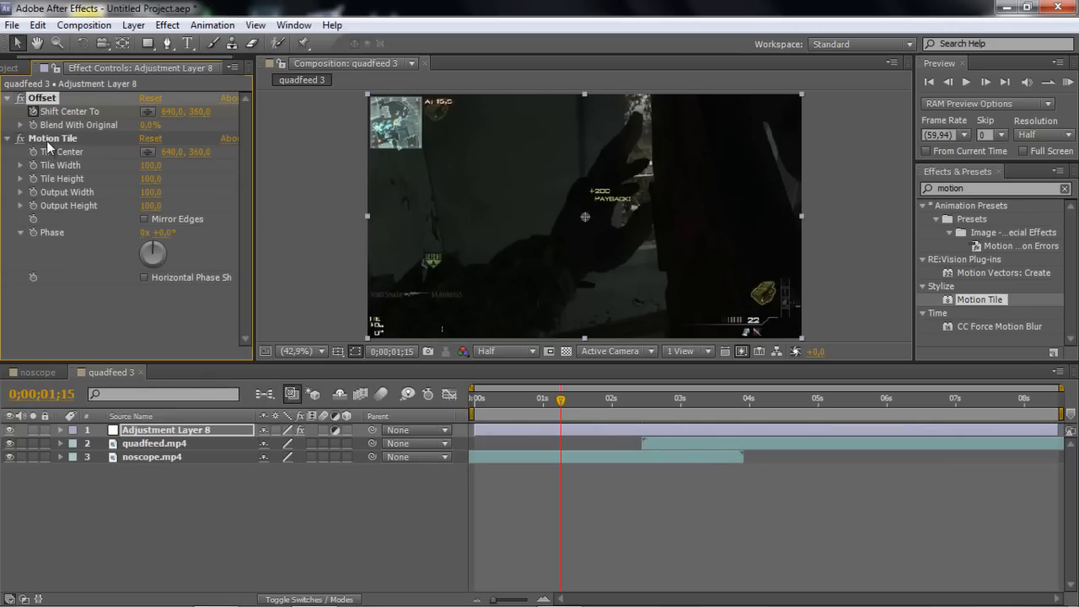
pyautogui.moveTo(38, 172)
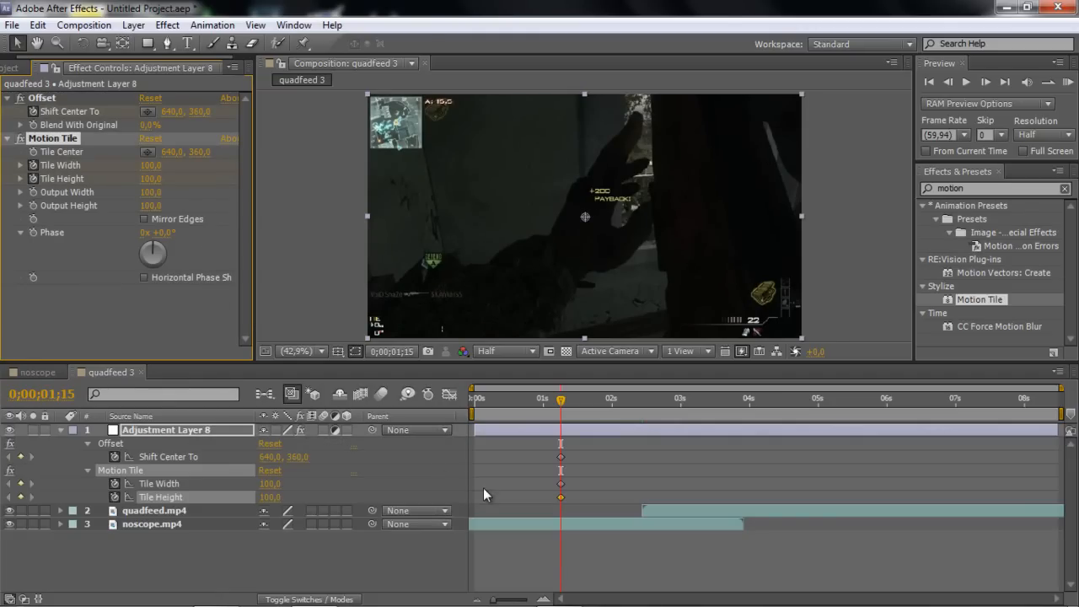
pyautogui.moveTo(610, 408)
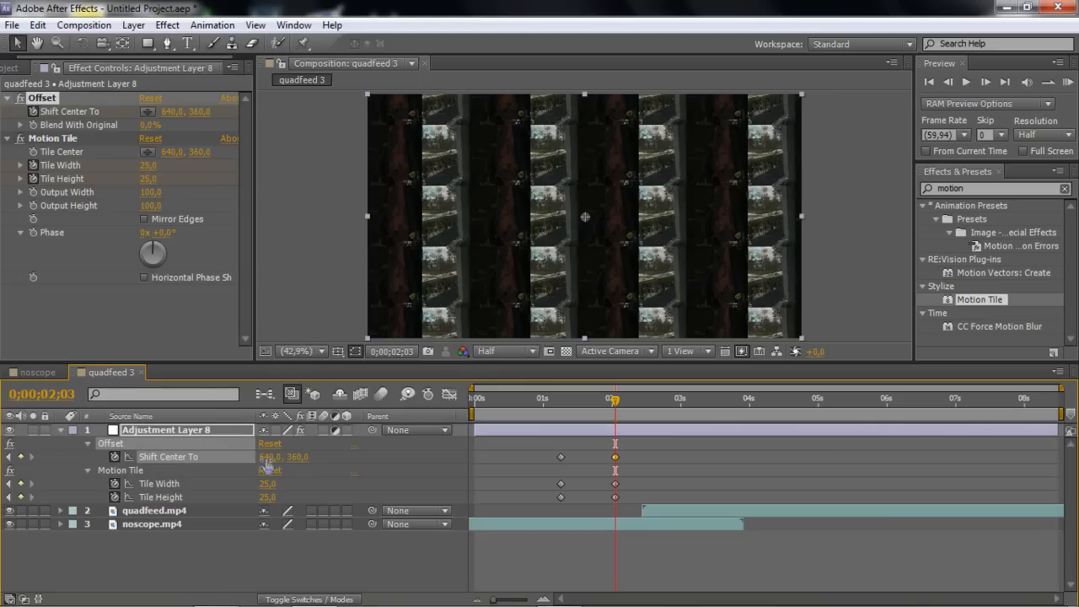
pyautogui.moveTo(564, 400)
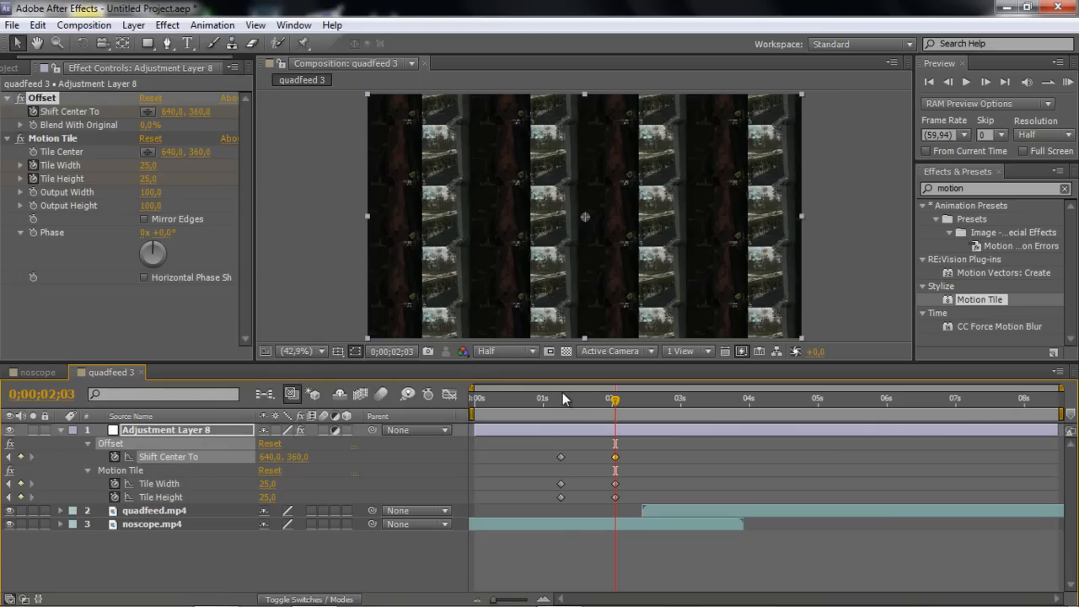
# Step: Step through the transition to 0;00;02;49 for the Shift Center To Y 2083 keyframe
pyautogui.click(618, 398)
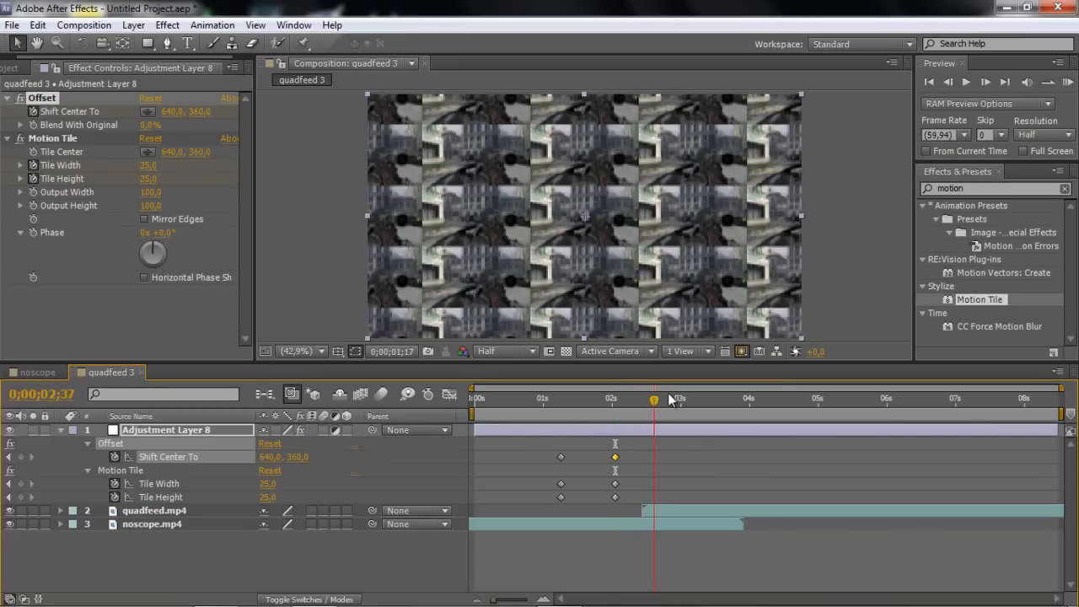
pyautogui.click(658, 397)
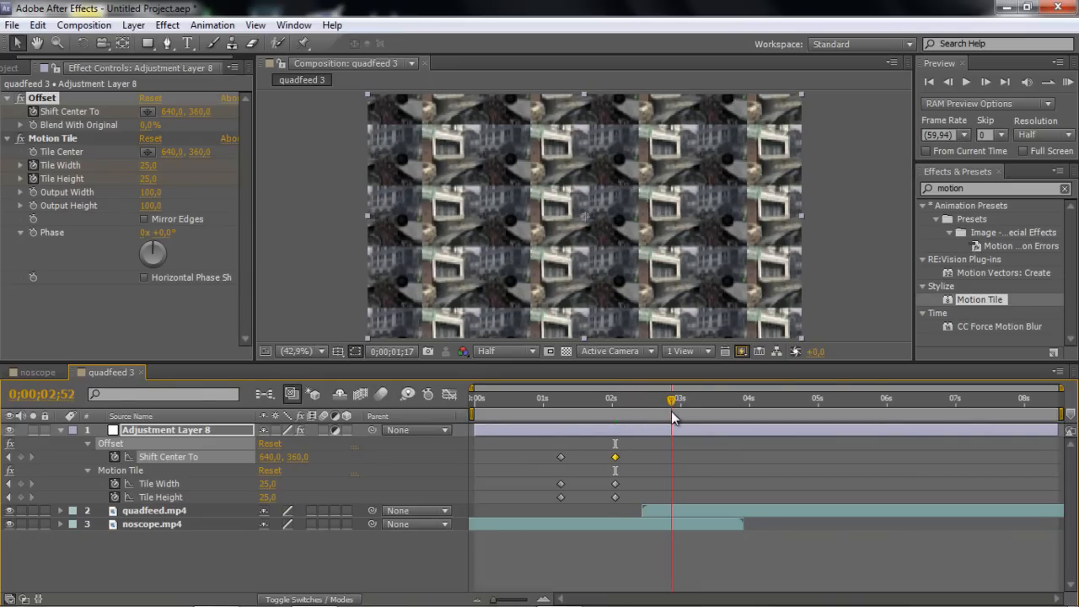
pyautogui.click(669, 398)
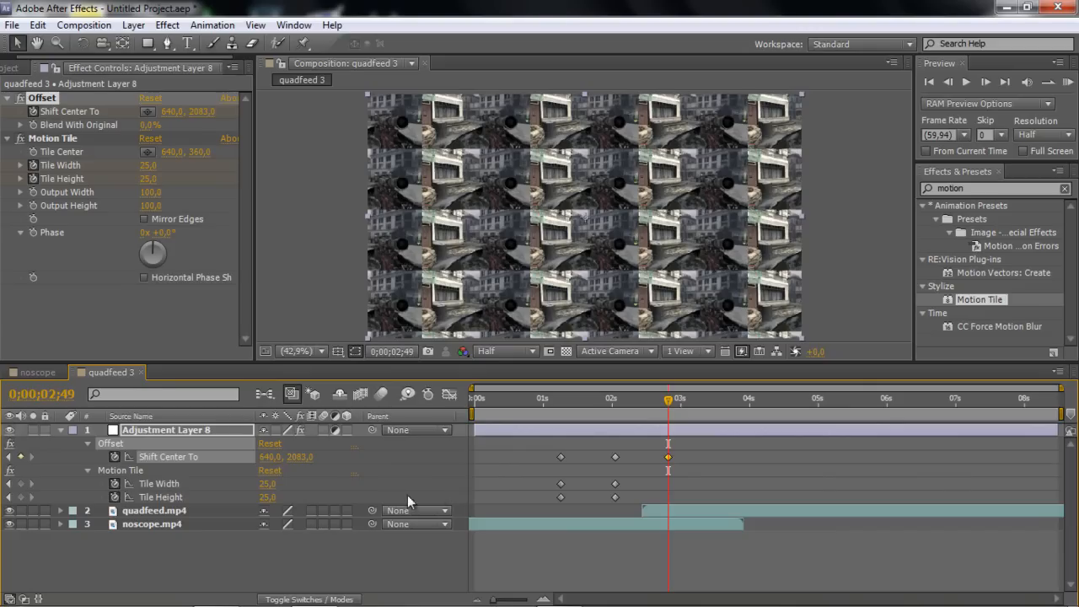
pyautogui.moveTo(698, 406)
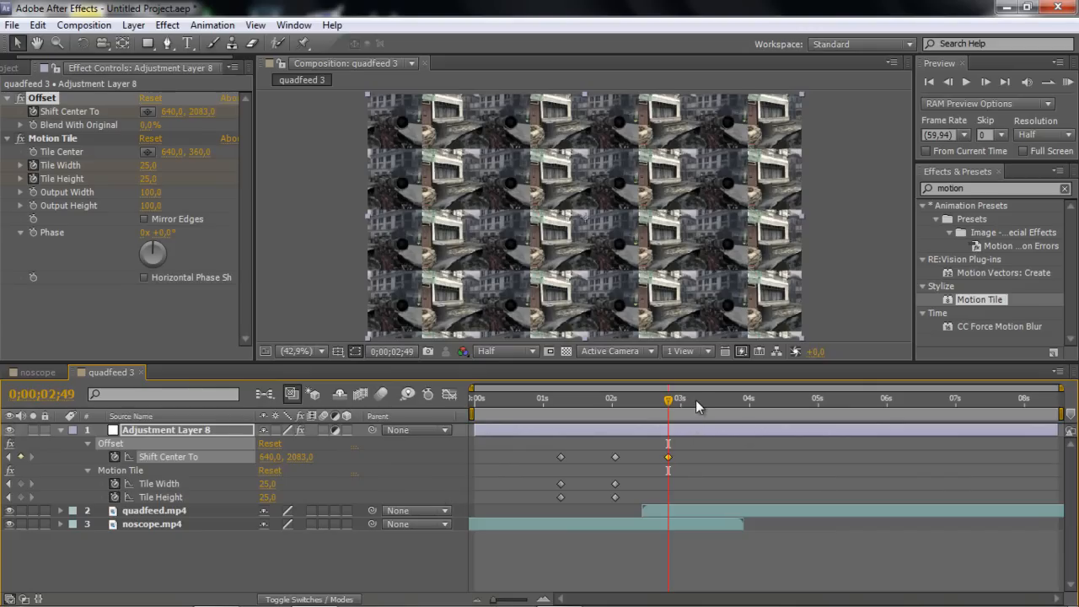
pyautogui.moveTo(712, 410)
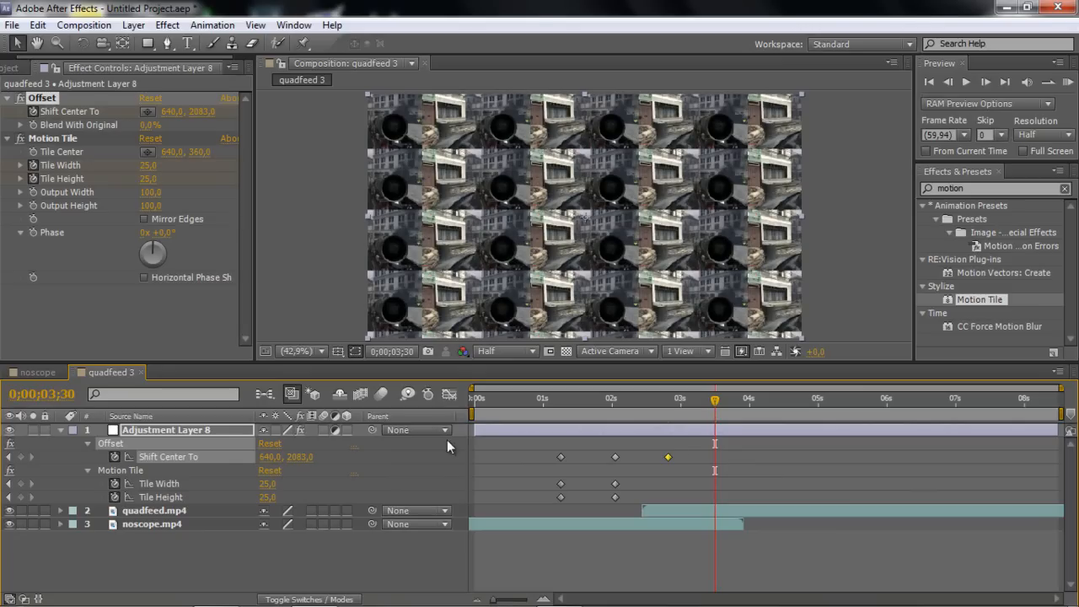
pyautogui.moveTo(303, 464)
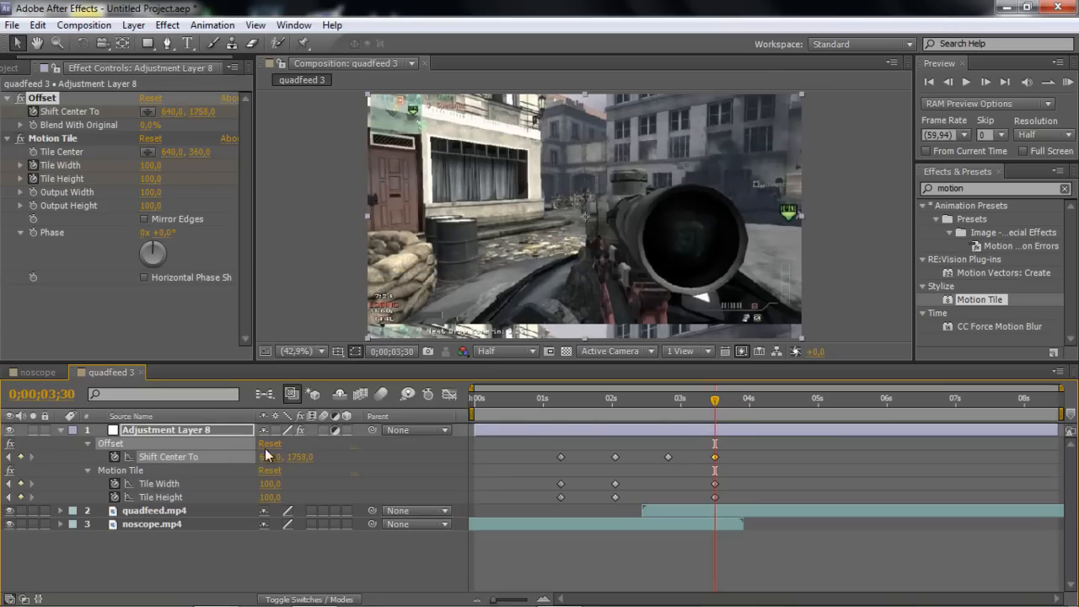
# Step: Set the closing Offset shift to 1079 near 3.5 seconds and scrub the transition
pyautogui.moveTo(299, 457); pyautogui.dragTo(299, 464)
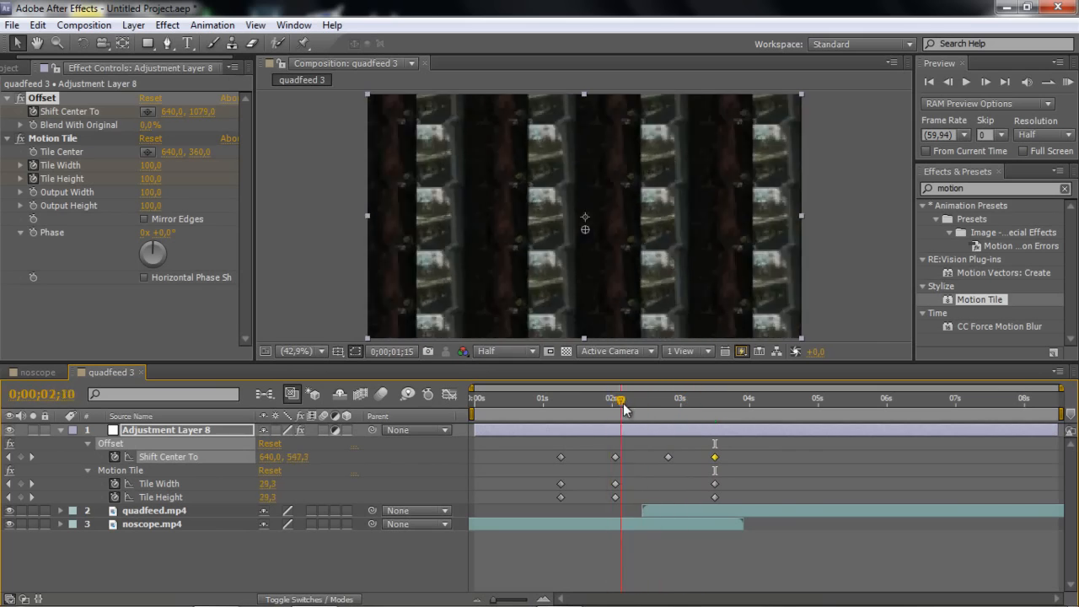
pyautogui.moveTo(619, 397); pyautogui.dragTo(612, 397)
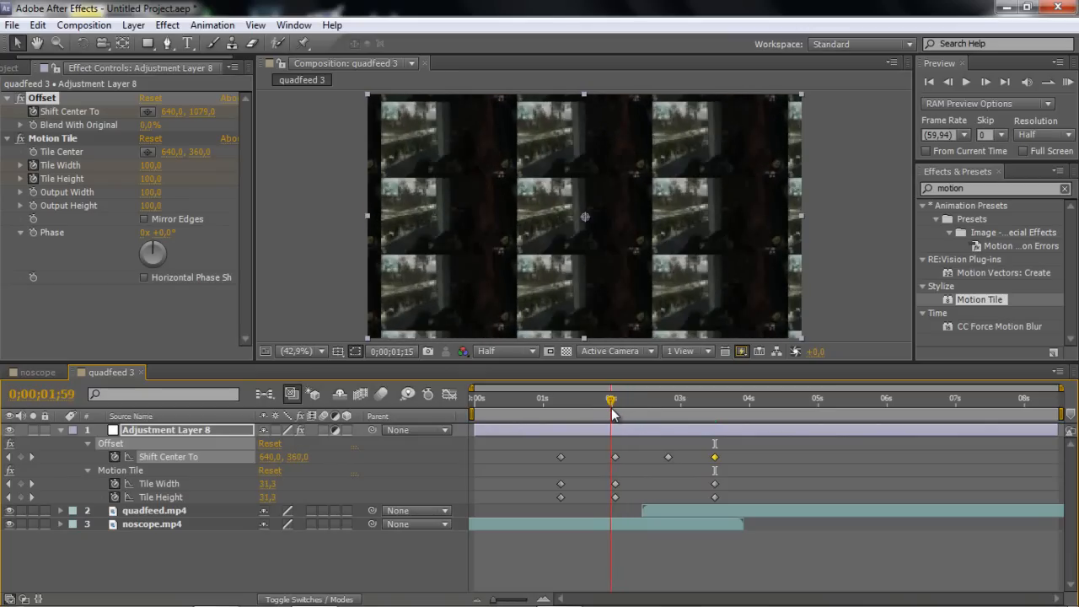
pyautogui.click(615, 398)
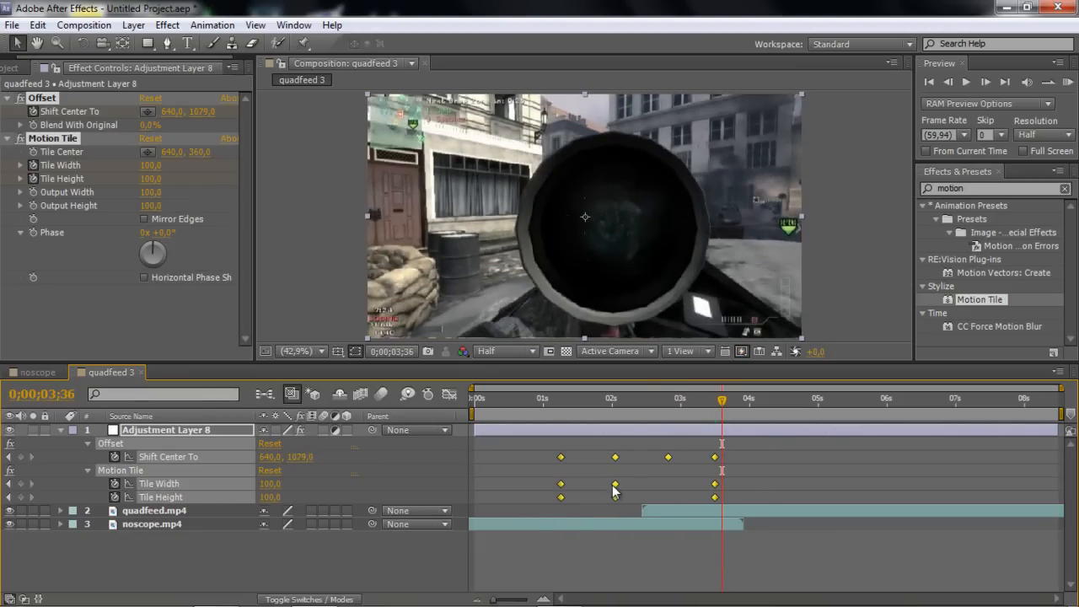
# Step: Apply Easy Ease to all Offset and Motion Tile keyframes and view mid-transition
pyautogui.rightClick(616, 489)
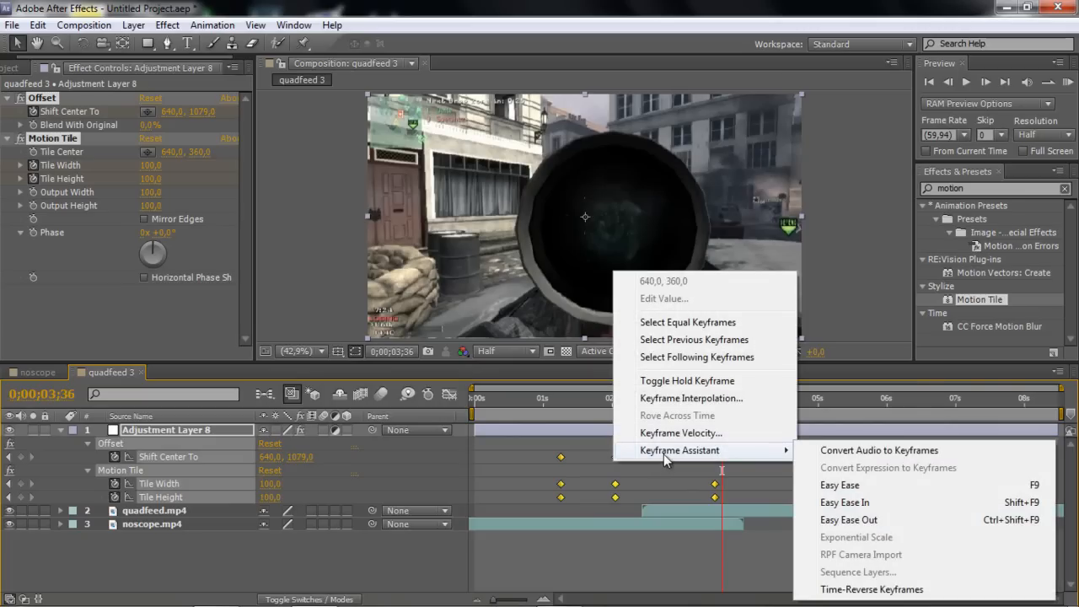
pyautogui.moveTo(841, 484)
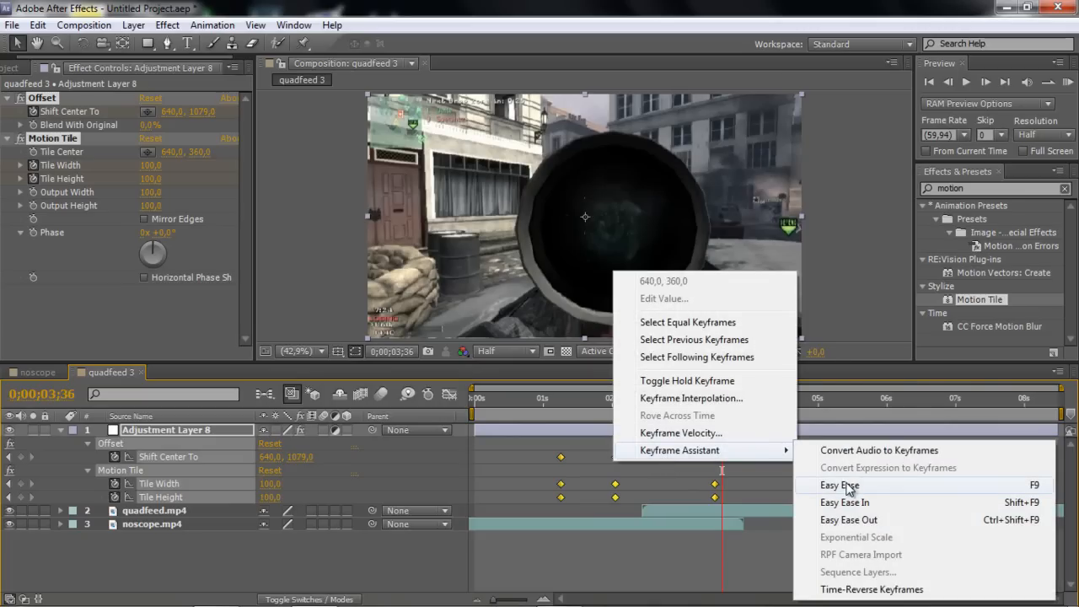
pyautogui.click(838, 485)
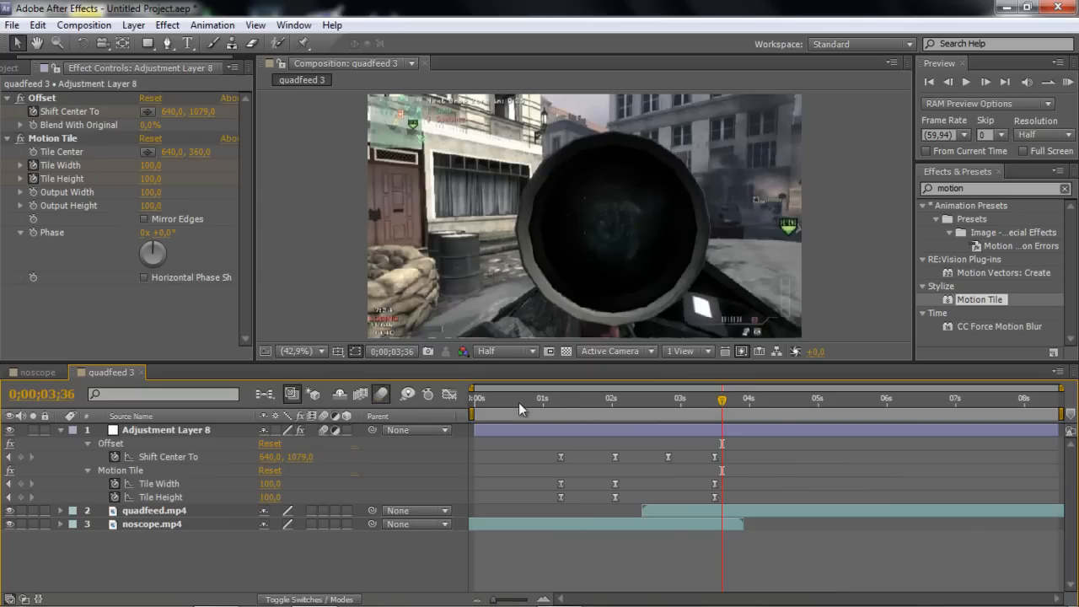
pyautogui.click(600, 398)
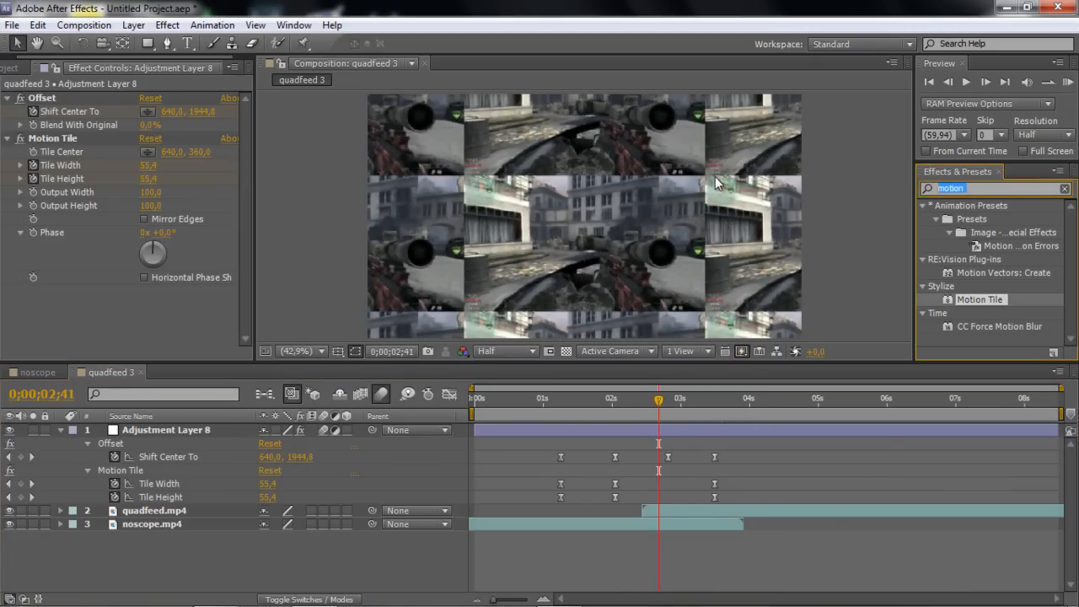
# Step: Apply RSMB to the adjustment layer with Blur Amount 0.65 and inspect the blur
pyautogui.write('r')
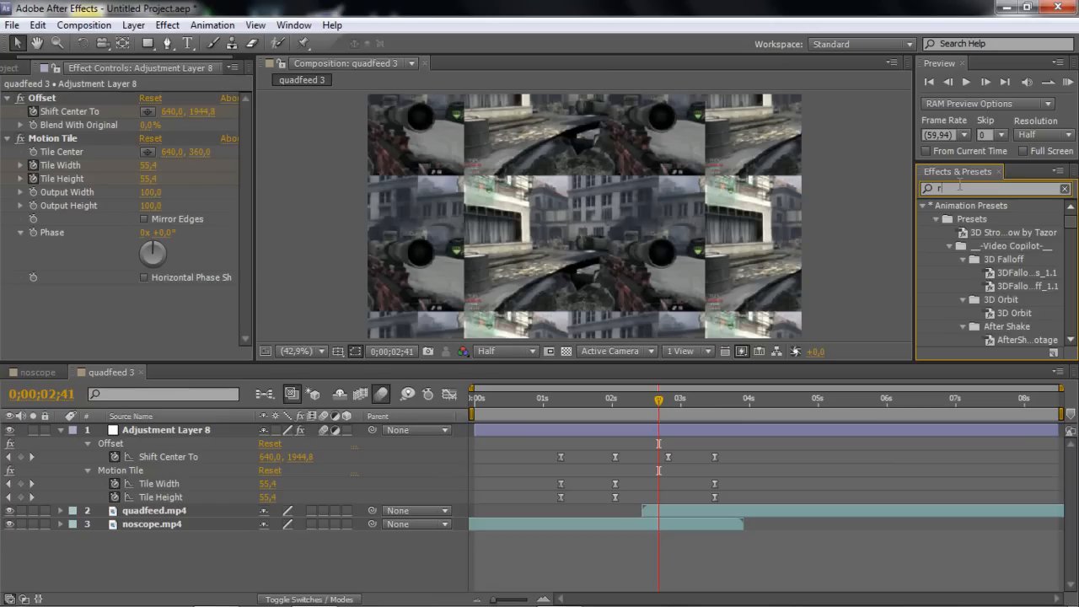
pyautogui.write('smb')
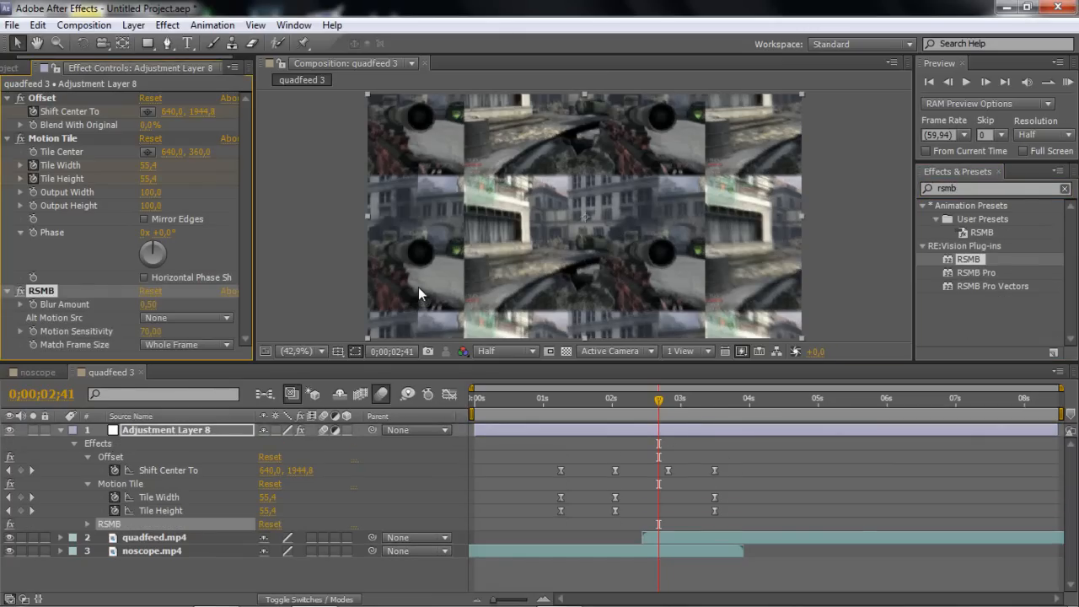
pyautogui.moveTo(550, 187)
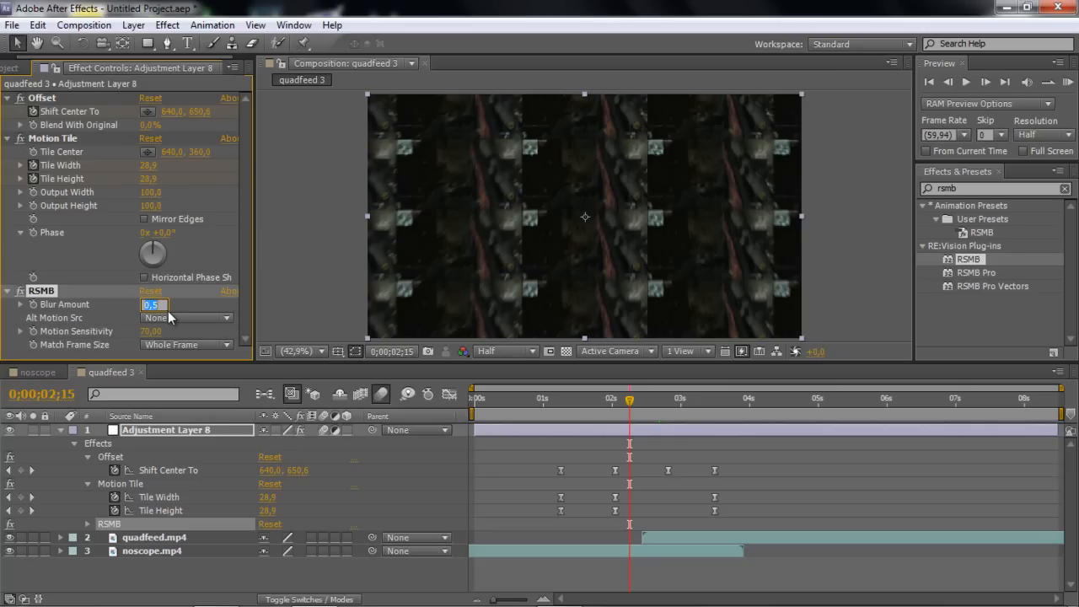
pyautogui.write('0')
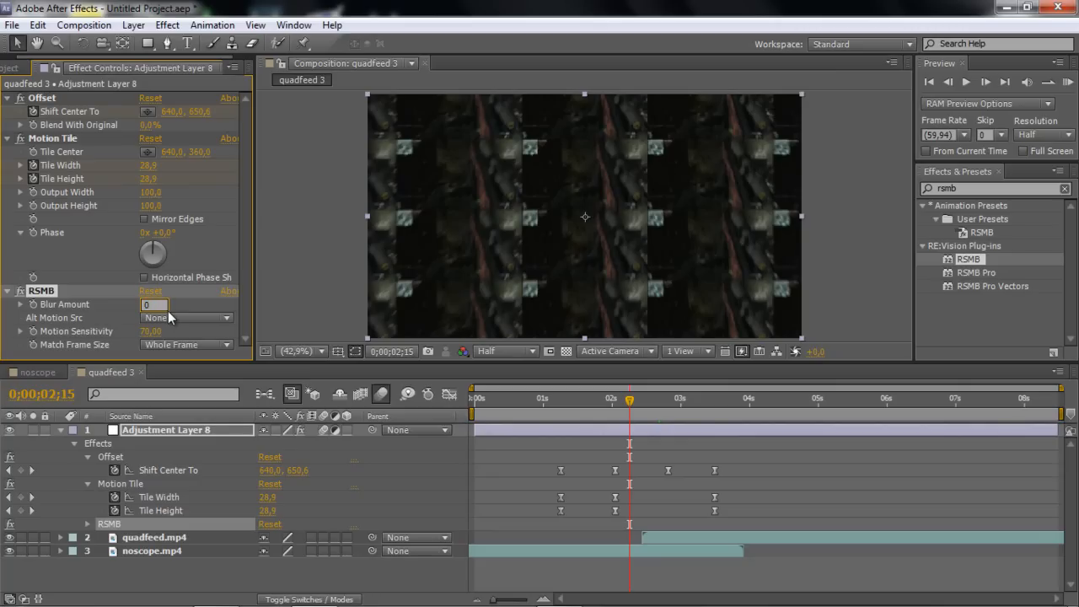
pyautogui.write('0,6')
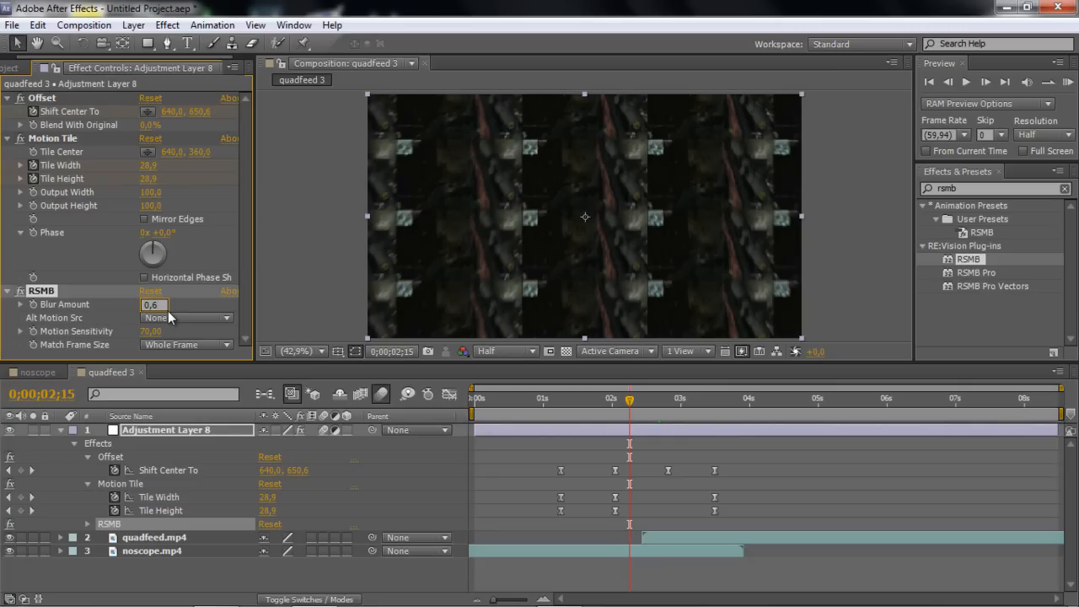
pyautogui.click(154, 305)
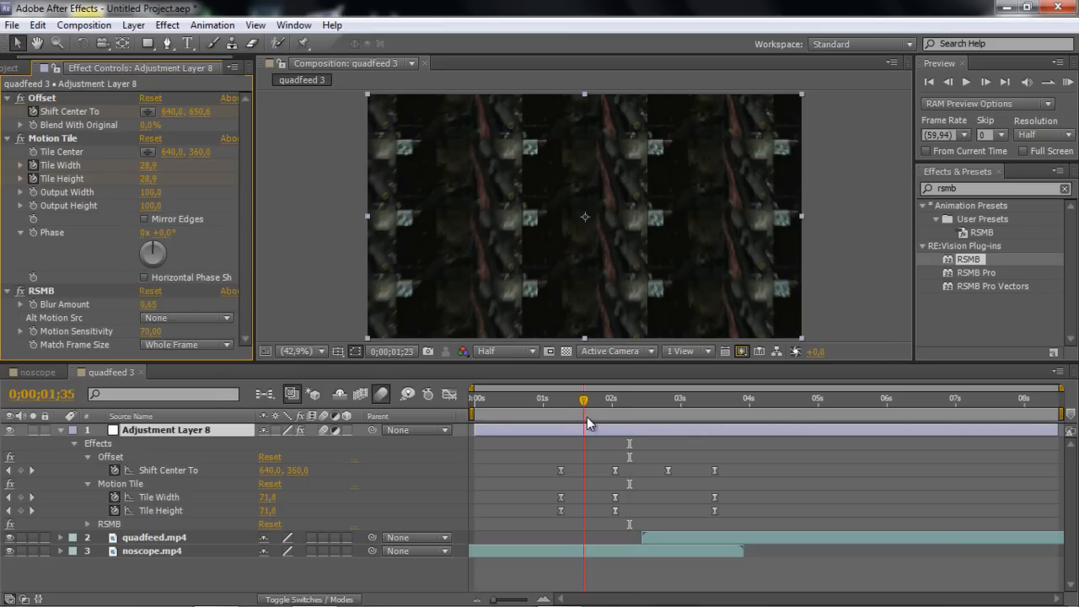
pyautogui.click(669, 398)
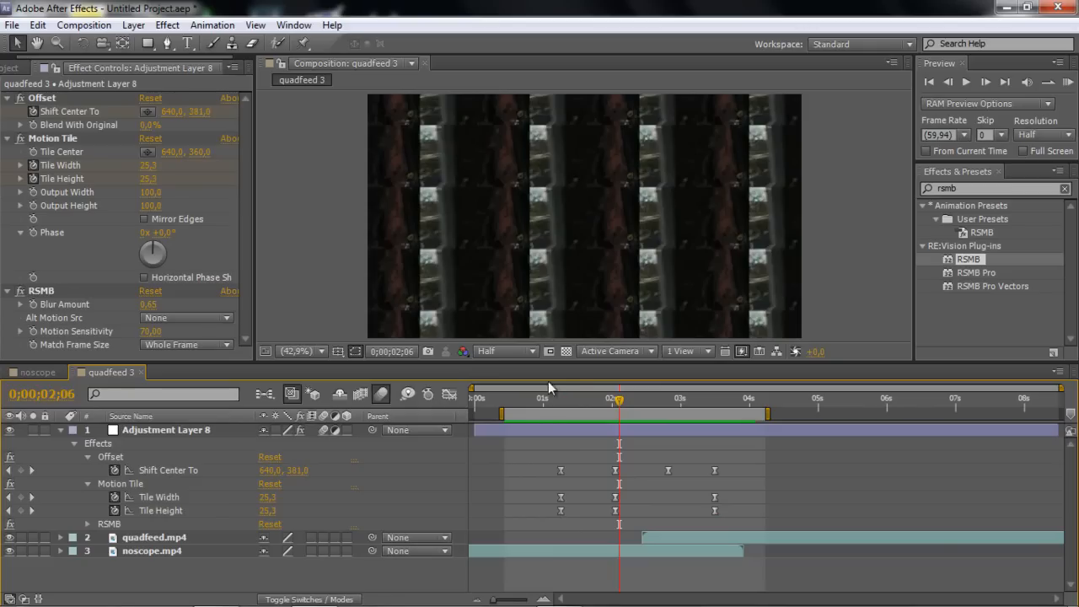
# Step: Move the playhead into the middle of the trimmed transition to check the blurred zoom
pyautogui.click(634, 397)
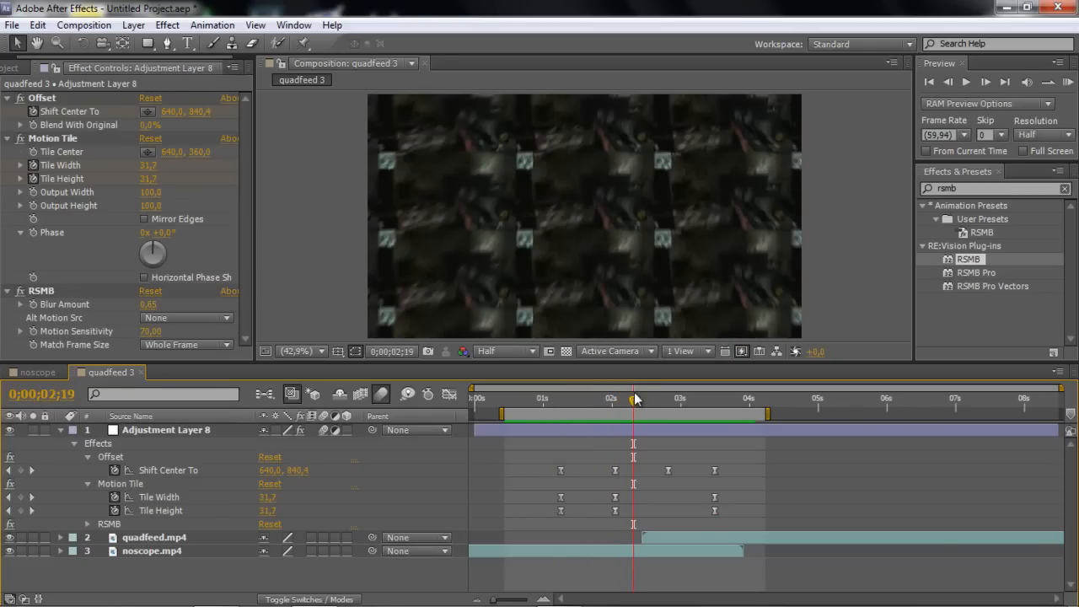
pyautogui.moveTo(632, 399)
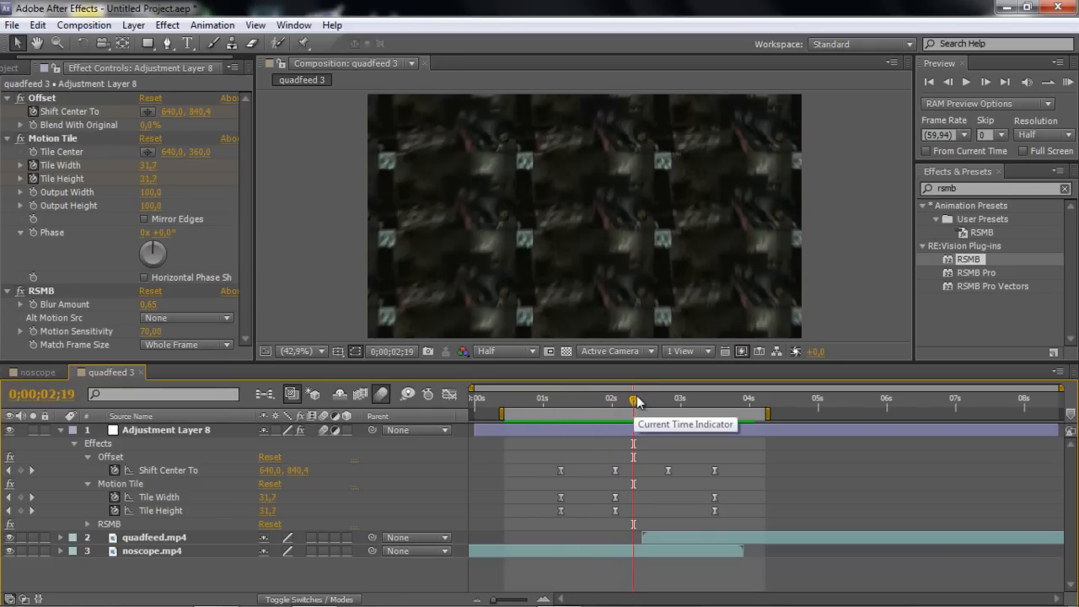
pyautogui.moveTo(650, 392)
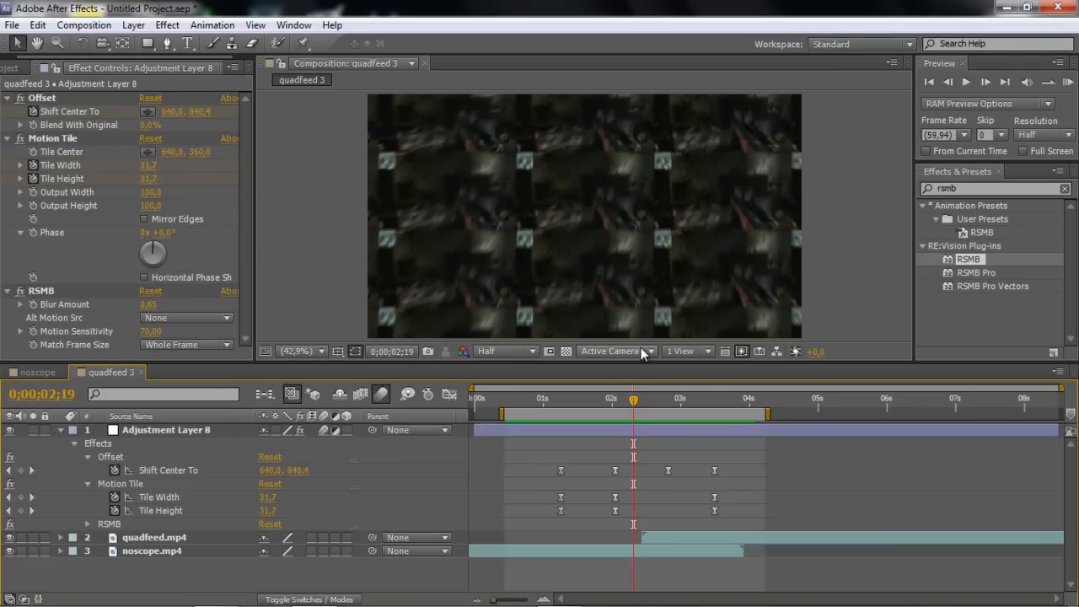
pyautogui.moveTo(640, 356)
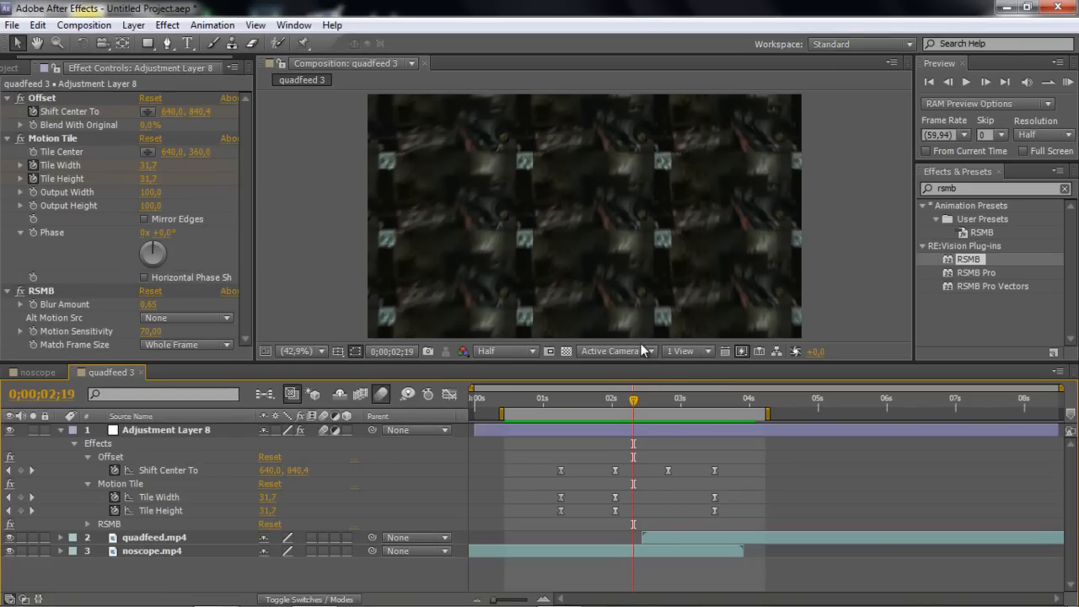